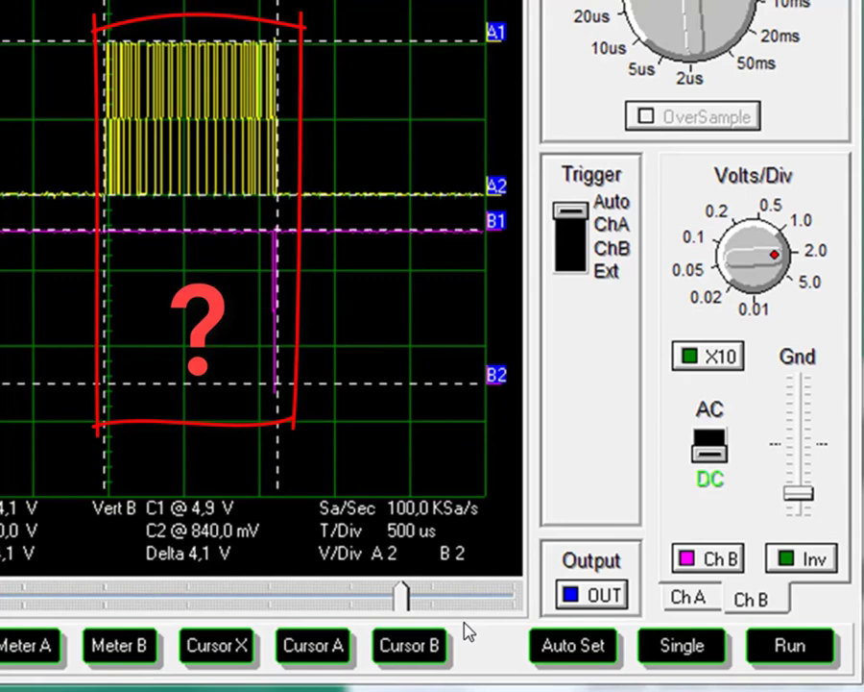
Step: Draw a red check mark over the yellow channel A burst above the question mark
left_click_drag(91, 115, 173, 197)
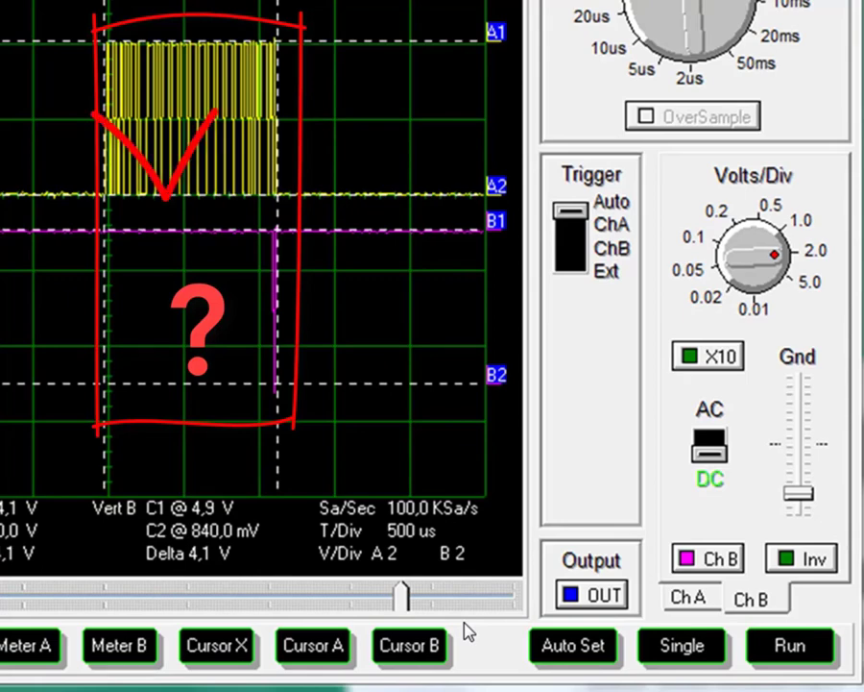